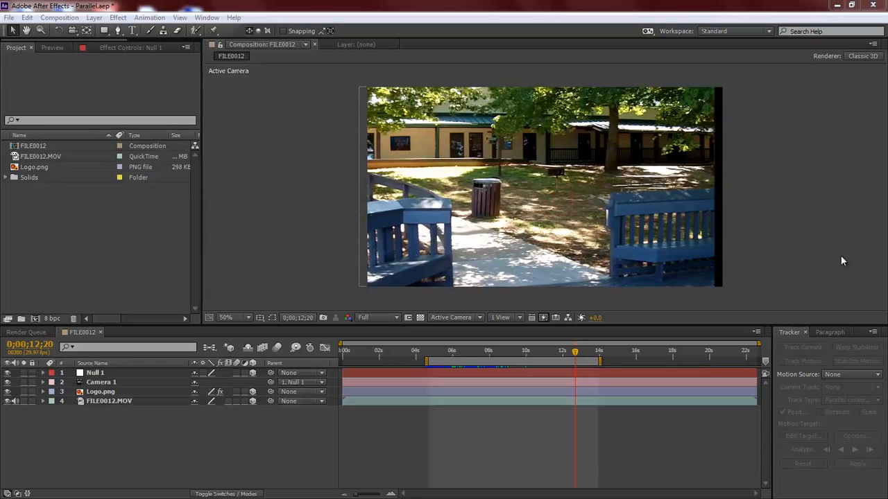
pyautogui.moveTo(819, 261)
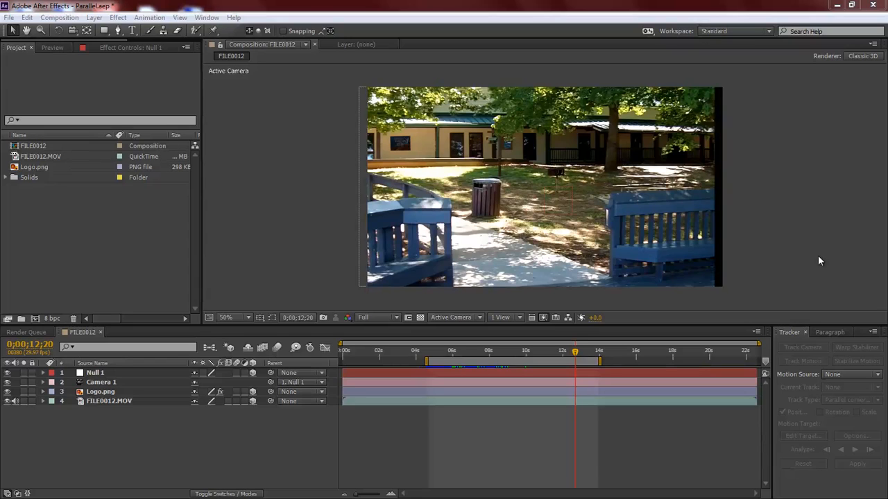
pyautogui.moveTo(432, 357)
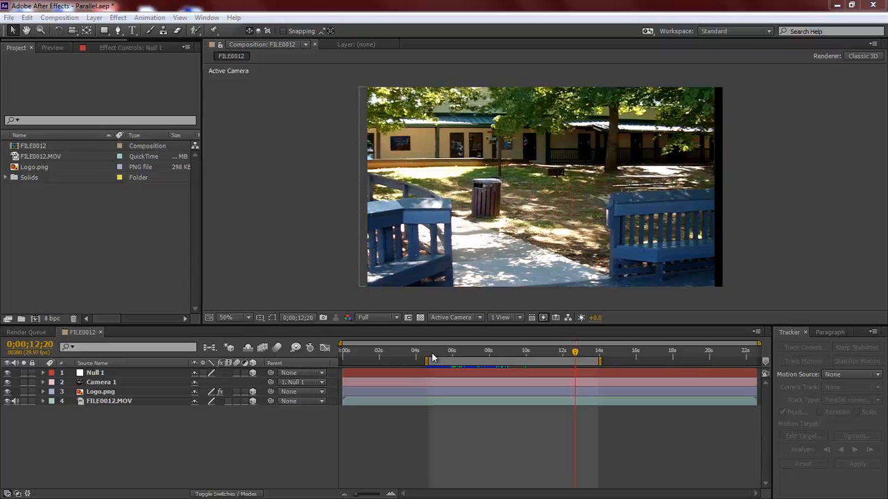
# Scrub the footage to preview the tracked result and return to the bulletin-board frame.
pyautogui.click(437, 352)
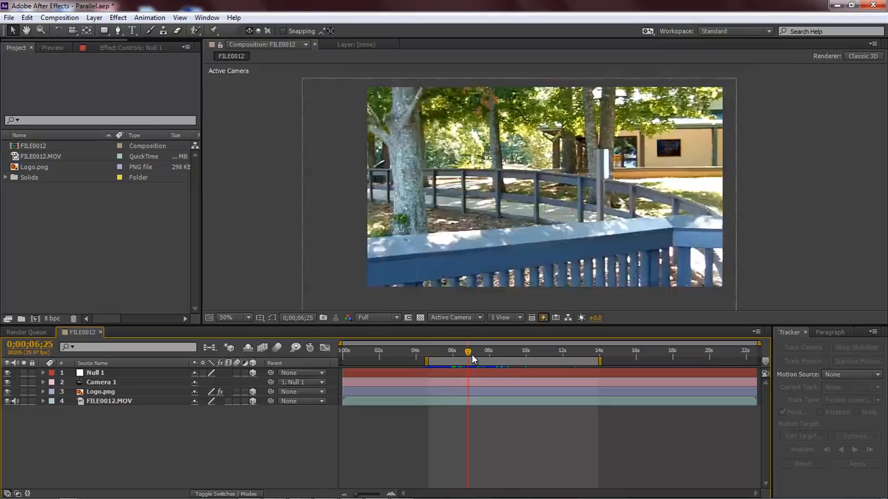
pyautogui.click(489, 352)
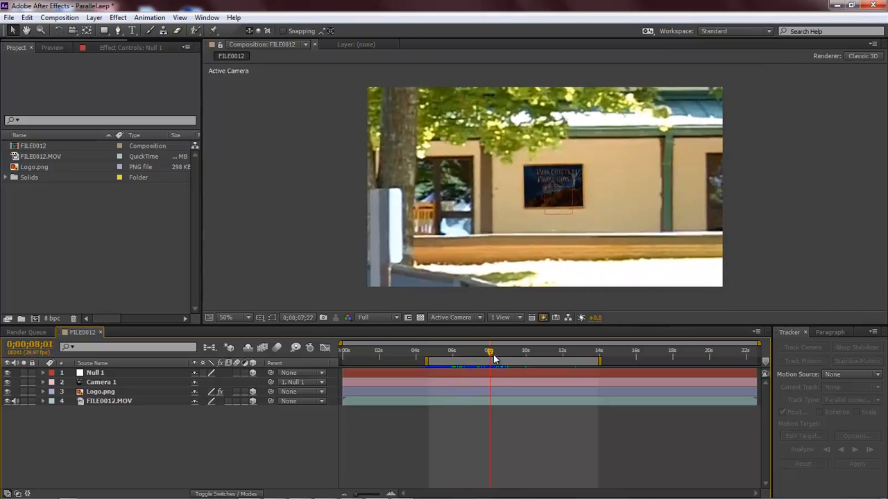
pyautogui.click(534, 355)
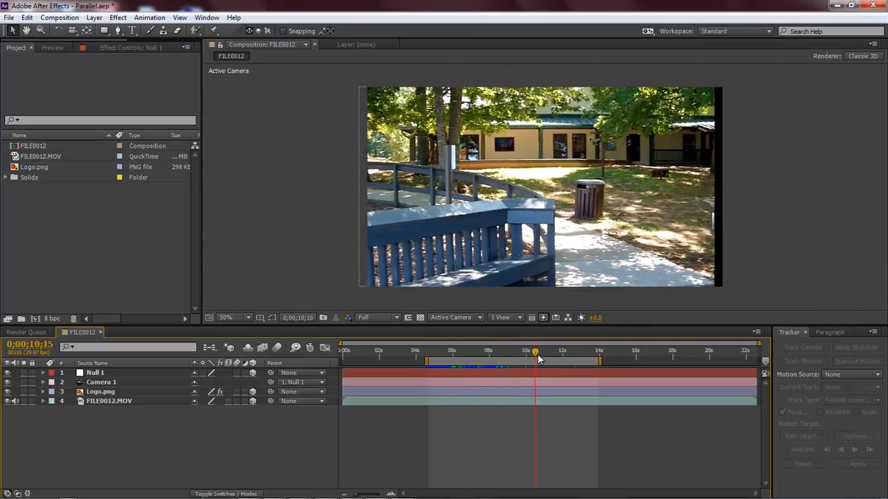
pyautogui.moveTo(534, 352); pyautogui.dragTo(576, 352)
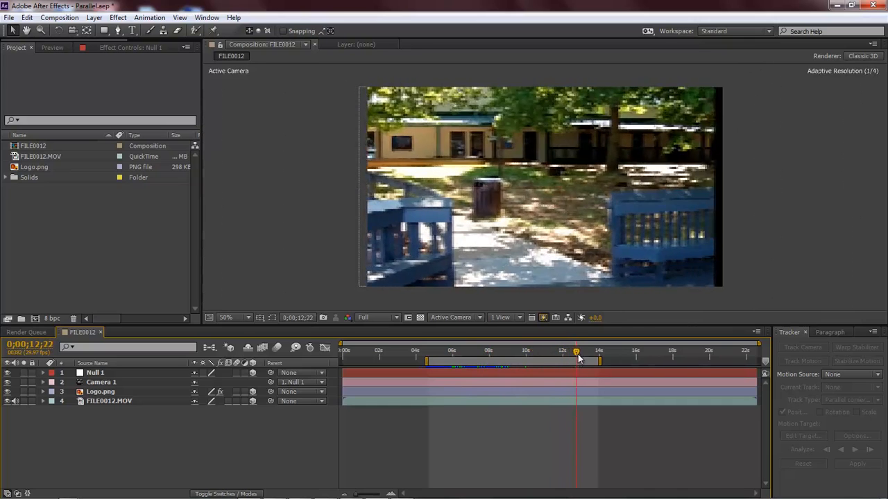
pyautogui.click(502, 352)
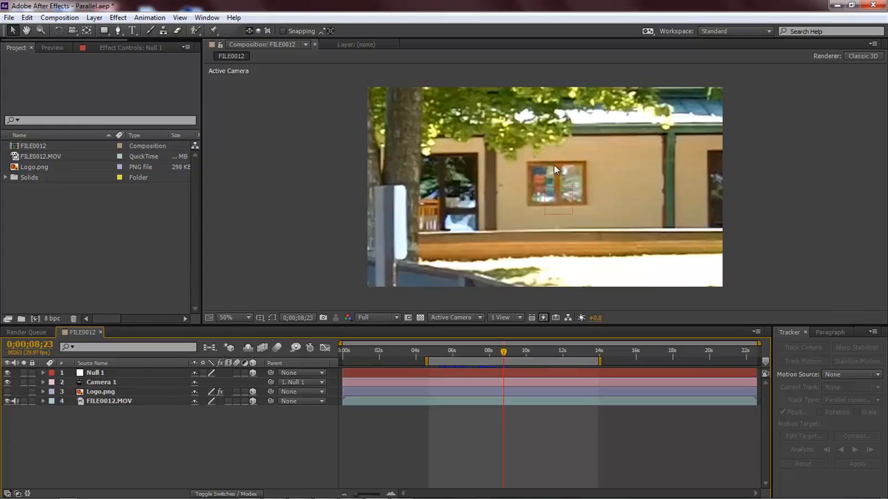
pyautogui.moveTo(583, 192)
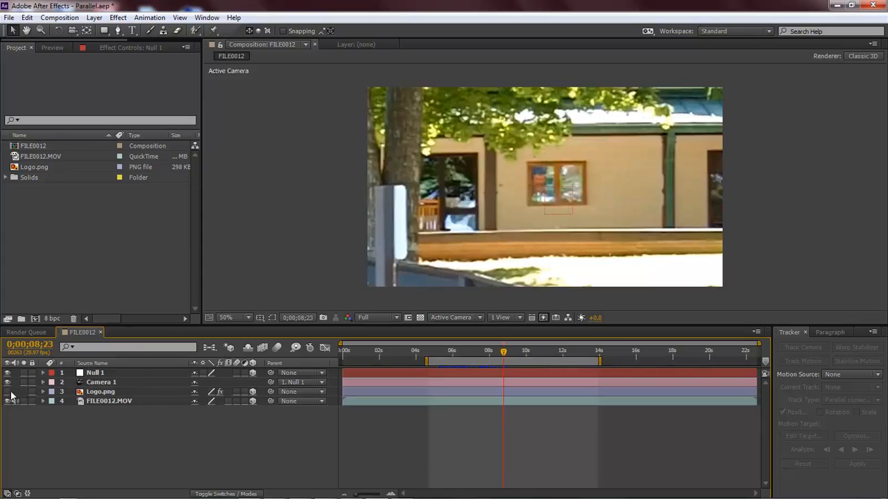
# Create composition FILE0013 from FILE0012.MOV and scrub its timeline.
pyautogui.click(8, 399)
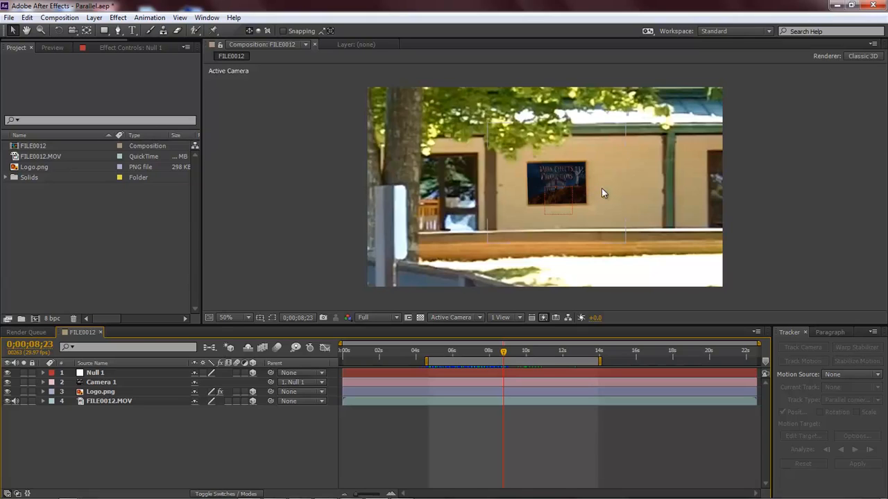
pyautogui.moveTo(139, 249)
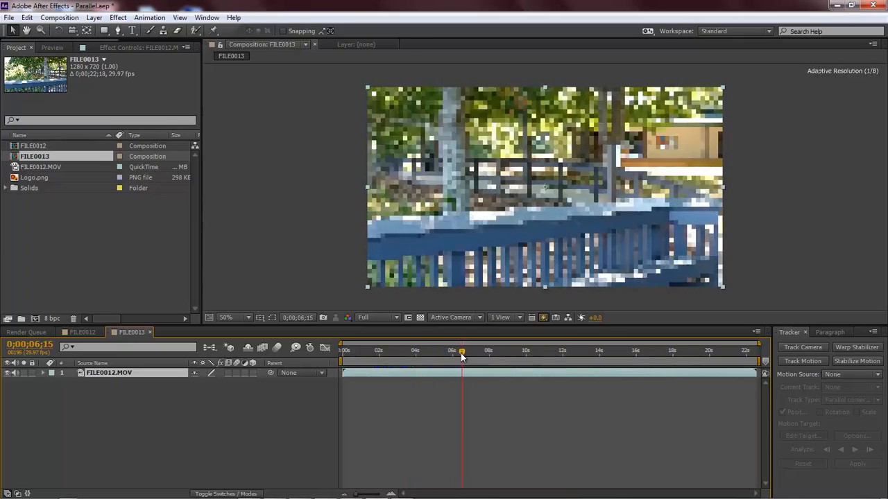
pyautogui.moveTo(461, 349); pyautogui.dragTo(432, 349)
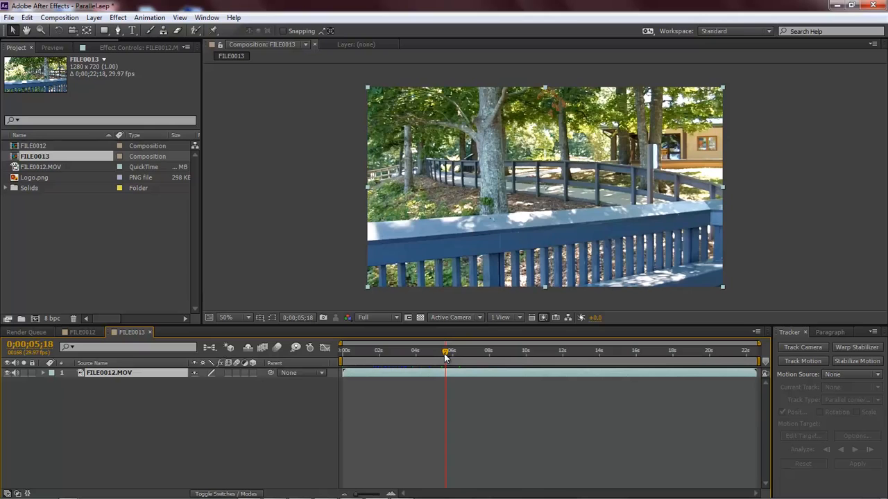
pyautogui.moveTo(757, 161)
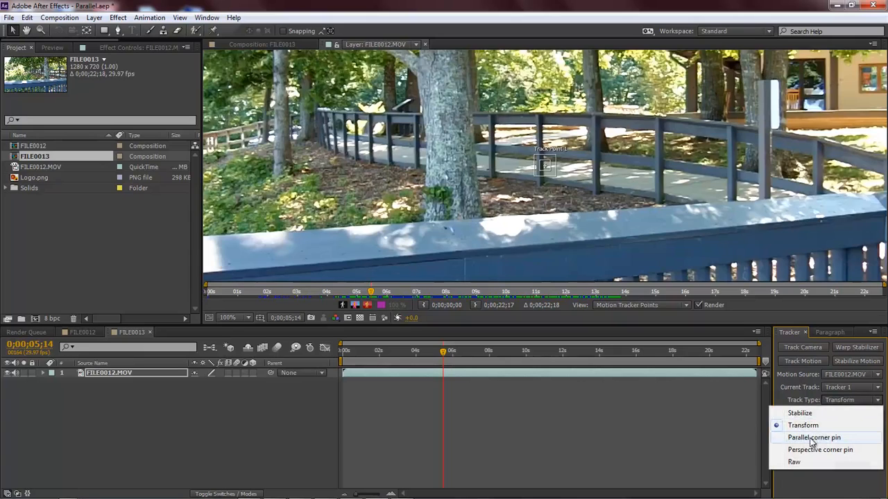
# Set the tracker to Parallel corner pin and place its track points on the bulletin board's corners.
pyautogui.click(817, 439)
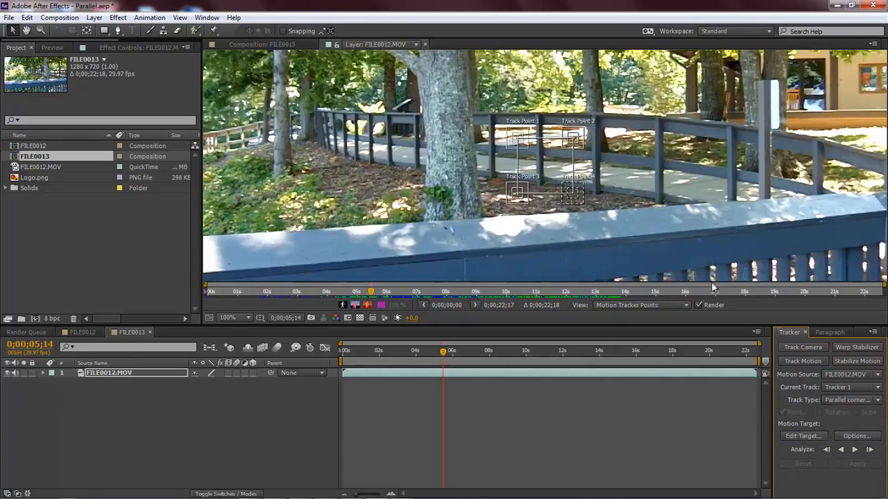
pyautogui.moveTo(643, 158)
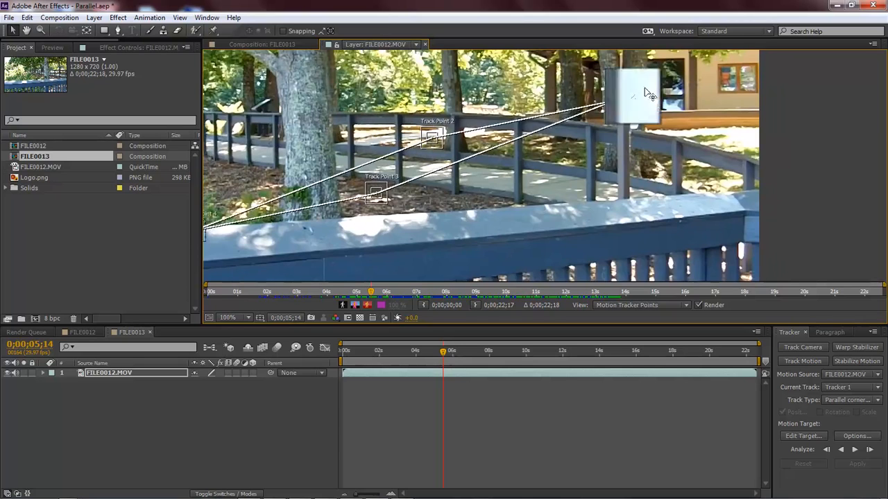
pyautogui.moveTo(631, 97); pyautogui.dragTo(718, 65)
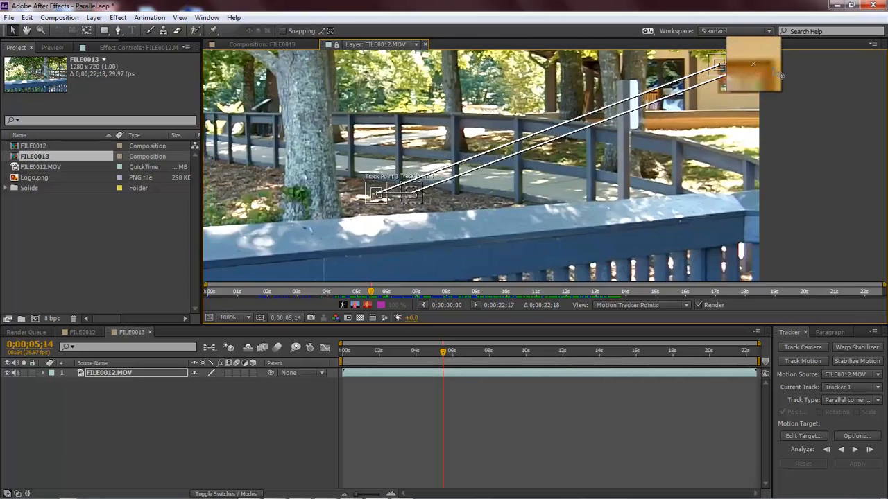
pyautogui.moveTo(752, 62); pyautogui.dragTo(752, 66)
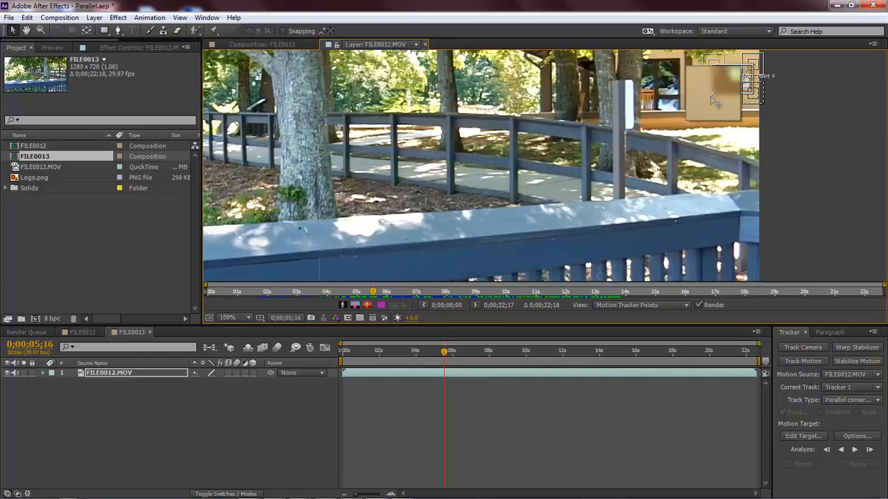
pyautogui.moveTo(714, 97); pyautogui.dragTo(721, 83)
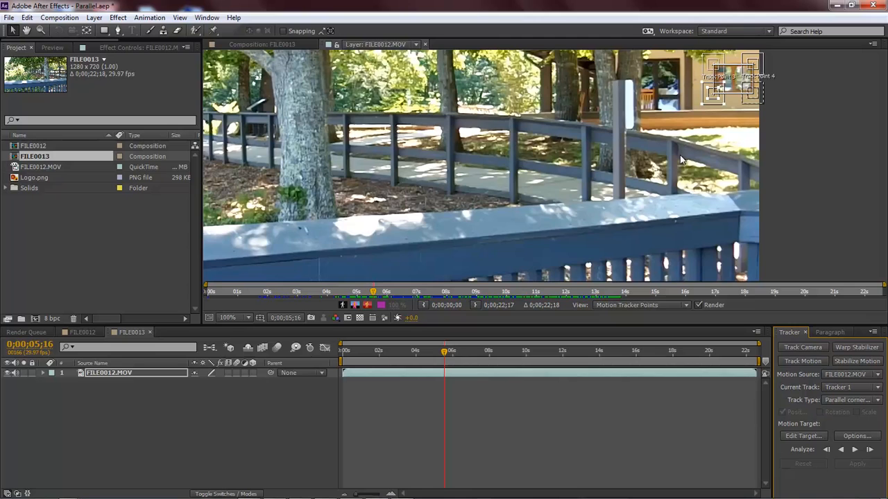
# Fit the track points over the board on a later frame and analyse the track forward.
pyautogui.click(842, 452)
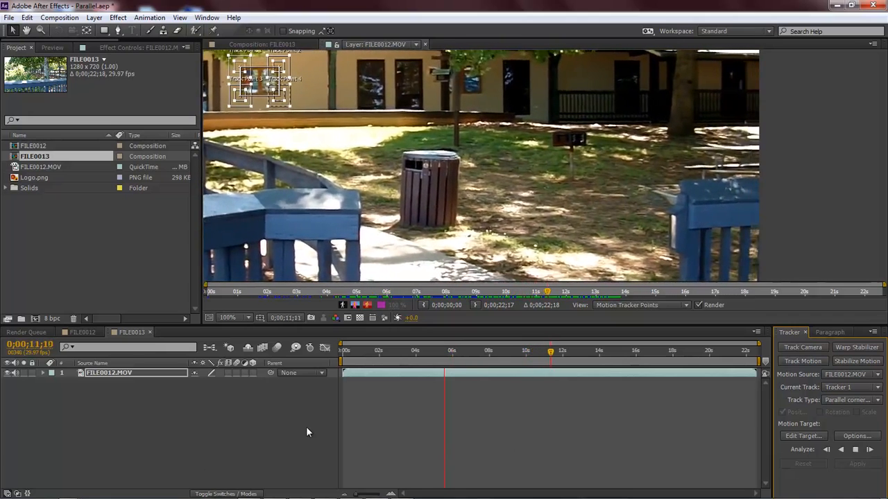
pyautogui.moveTo(444, 350); pyautogui.dragTo(554, 350)
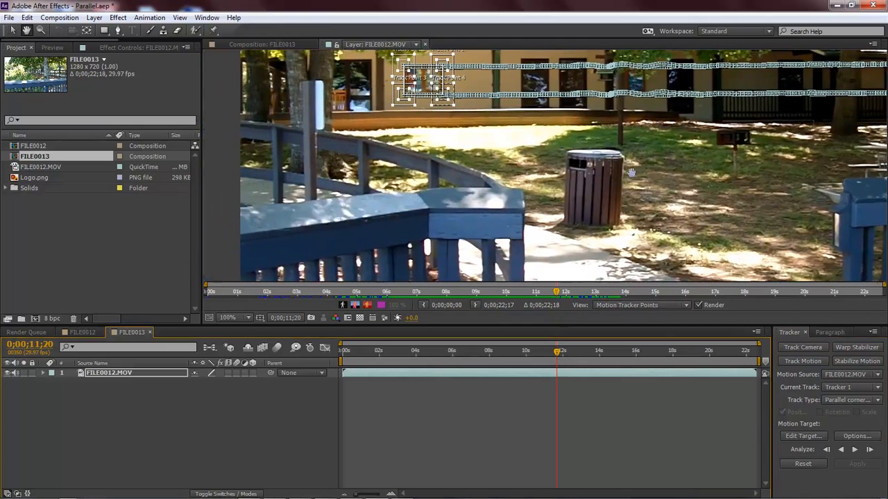
pyautogui.click(860, 463)
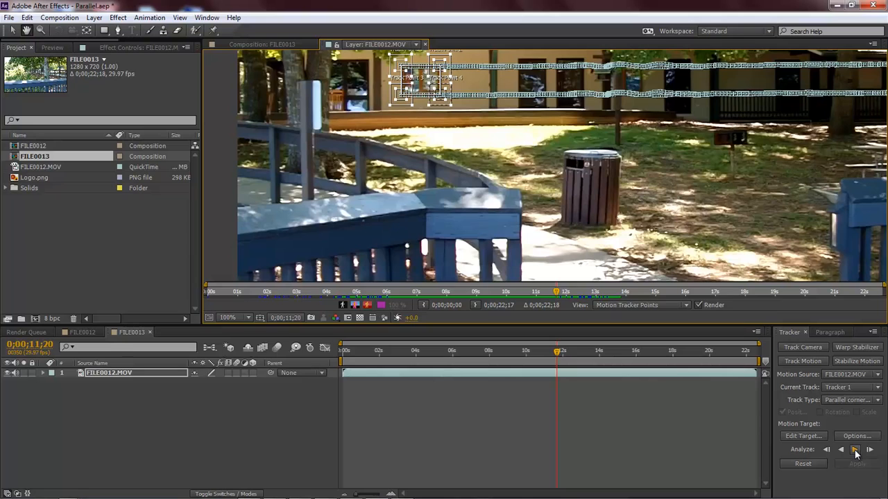
pyautogui.click(856, 447)
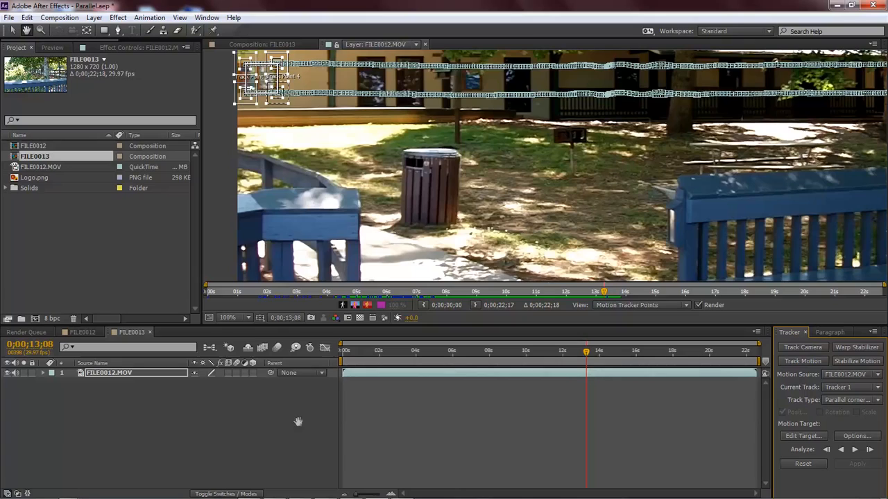
pyautogui.moveTo(122, 373)
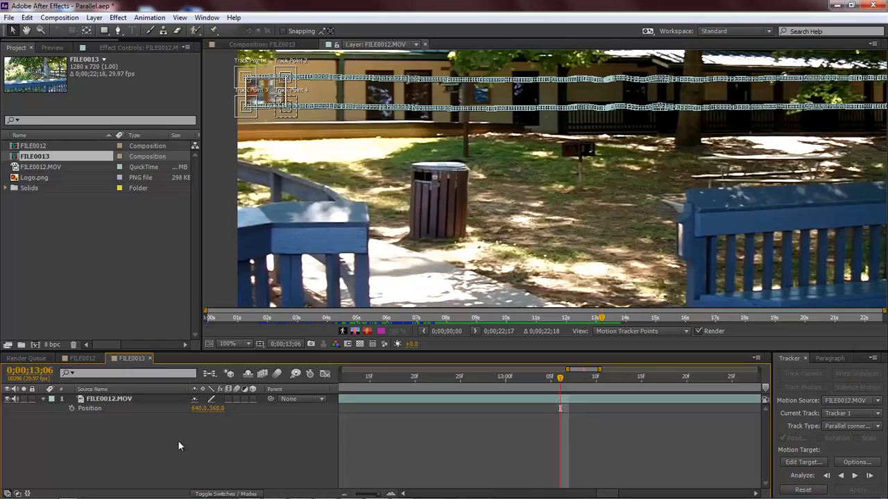
pyautogui.moveTo(145, 269)
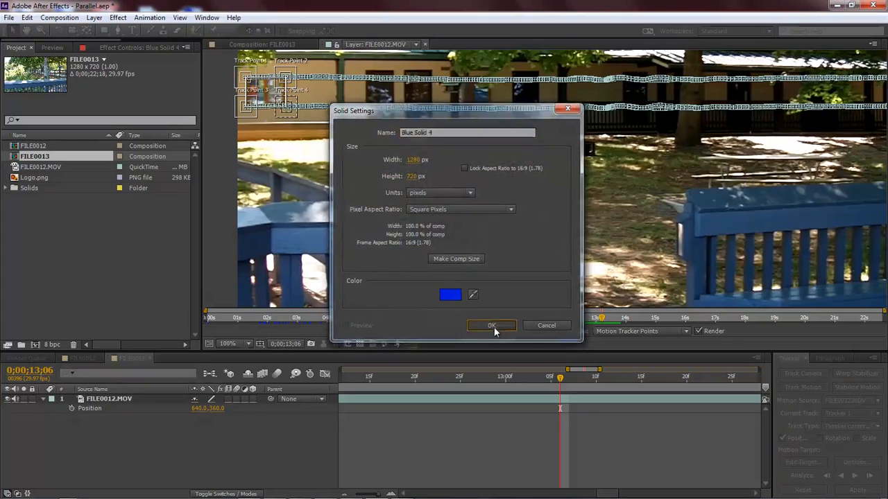
# Create the blue solid, scale it down and move it onto the building wall in the upper left.
pyautogui.click(491, 325)
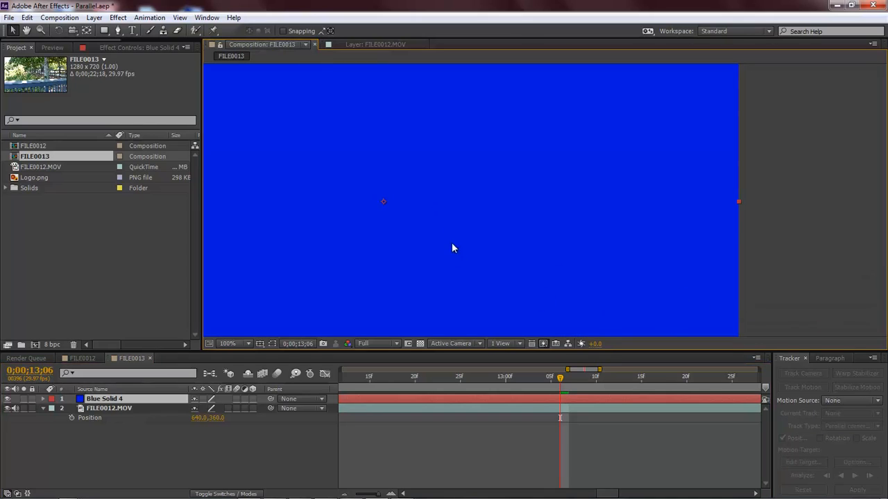
pyautogui.click(247, 344)
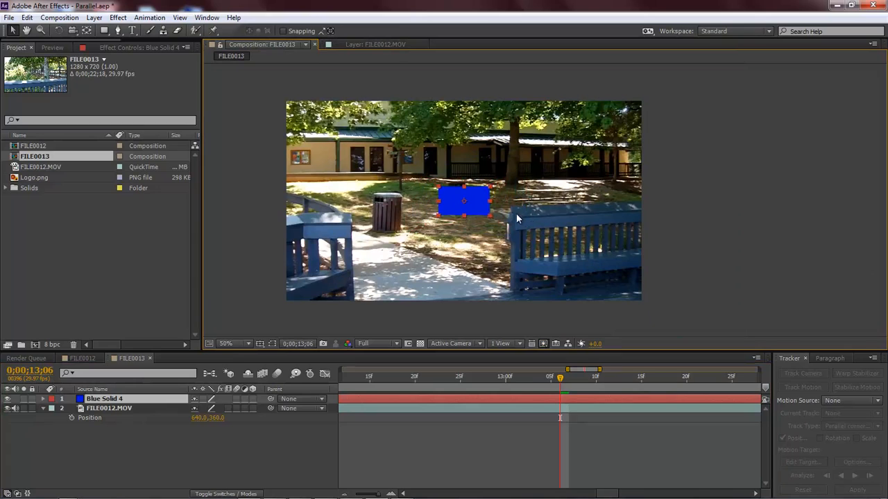
pyautogui.moveTo(464, 201); pyautogui.dragTo(321, 161)
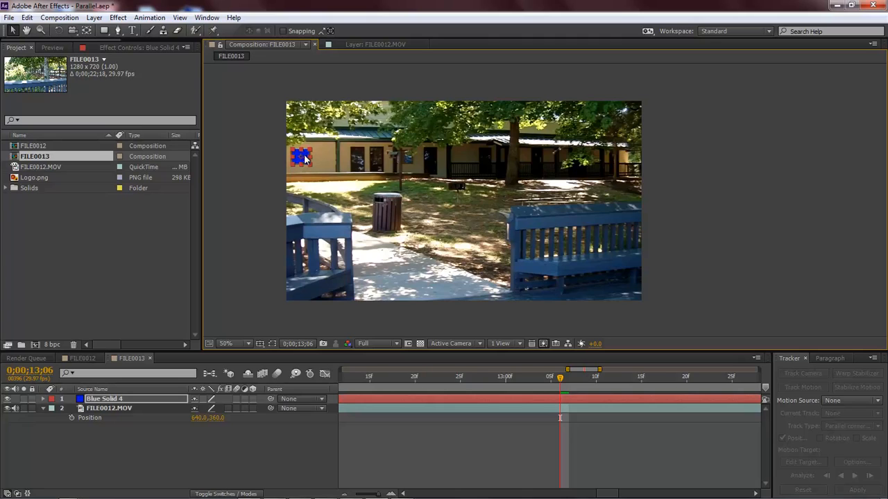
pyautogui.click(108, 407)
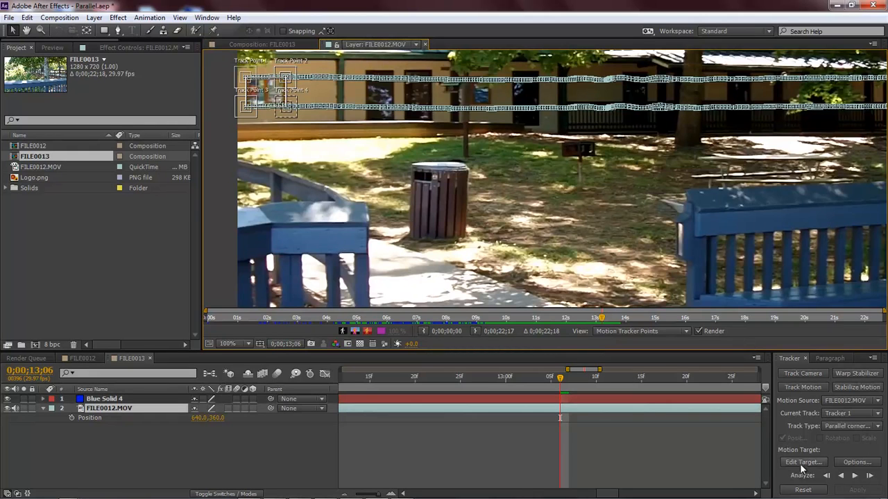
# Set Blue Solid 4 as the tracker's motion target so it receives the Corner Pin keyframes.
pyautogui.click(807, 463)
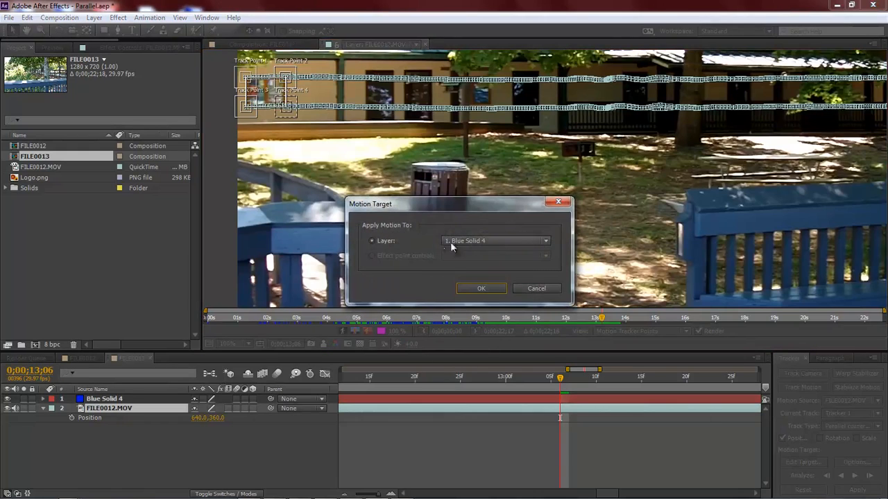
pyautogui.click(479, 289)
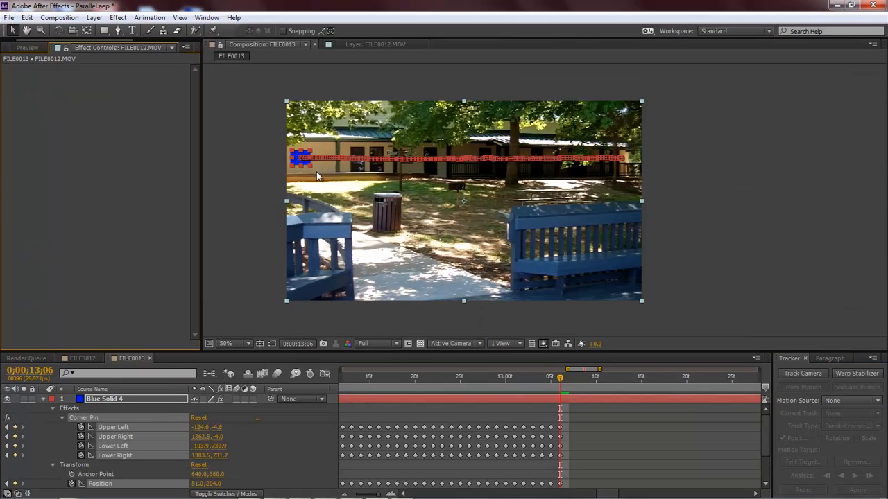
pyautogui.moveTo(469, 225)
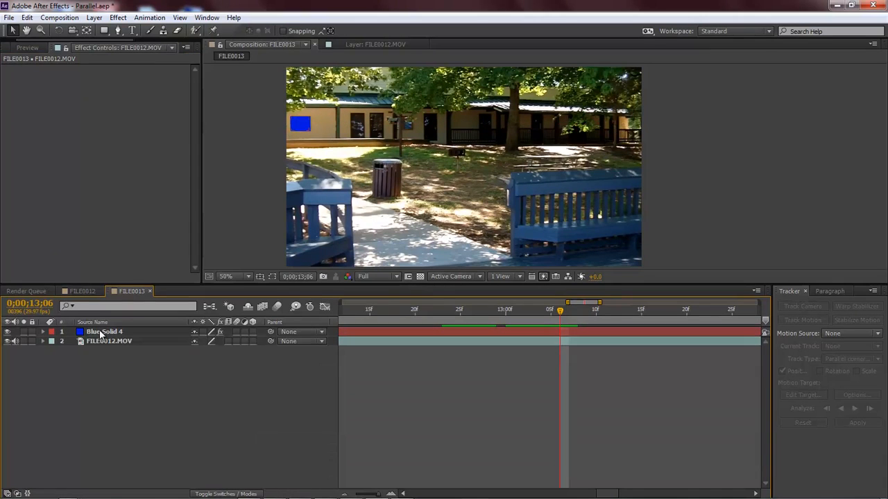
# Reveal the solid's tracked properties and scrub to find where tracking ends, around thirteen seconds.
pyautogui.click(102, 331)
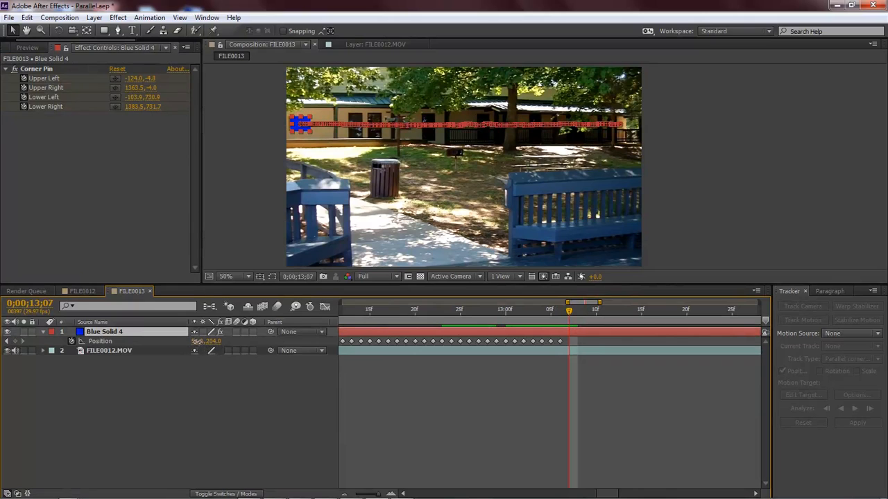
pyautogui.click(572, 309)
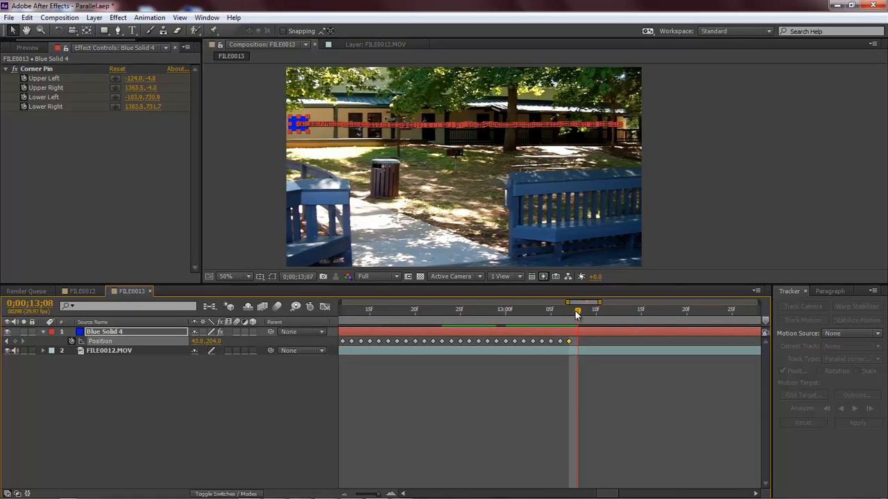
pyautogui.moveTo(577, 308); pyautogui.dragTo(604, 308)
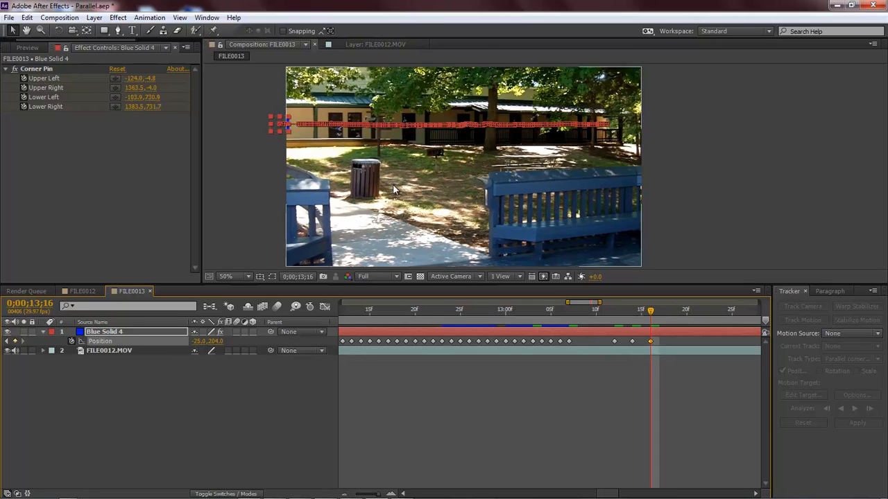
pyautogui.click(228, 276)
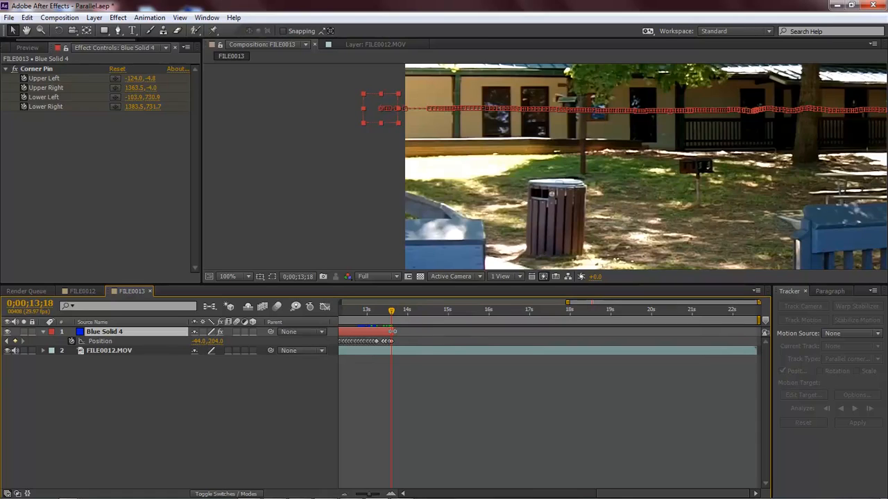
pyautogui.moveTo(575, 309)
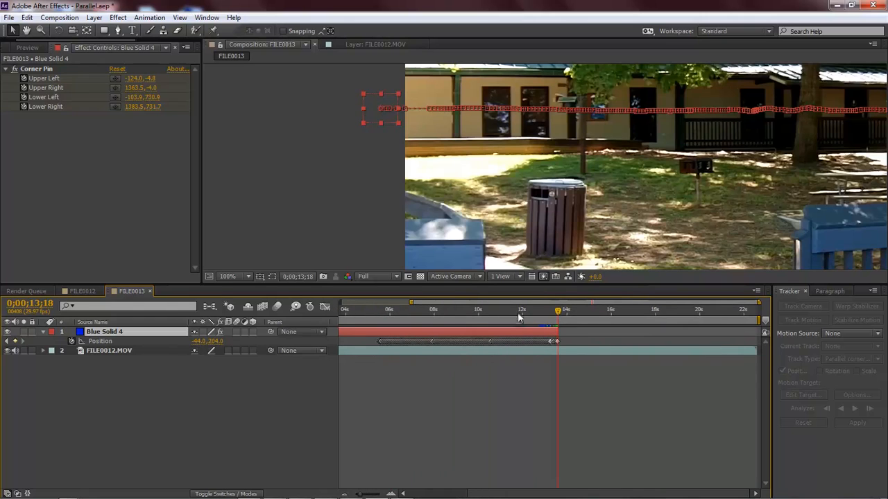
pyautogui.click(558, 309)
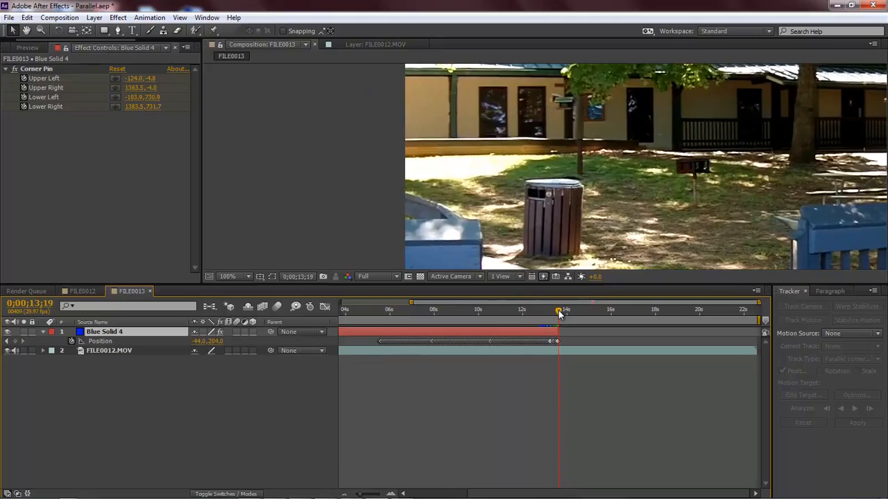
# Trim the blue solid to start when tracking begins near five seconds and preview it following the wall.
pyautogui.click(421, 311)
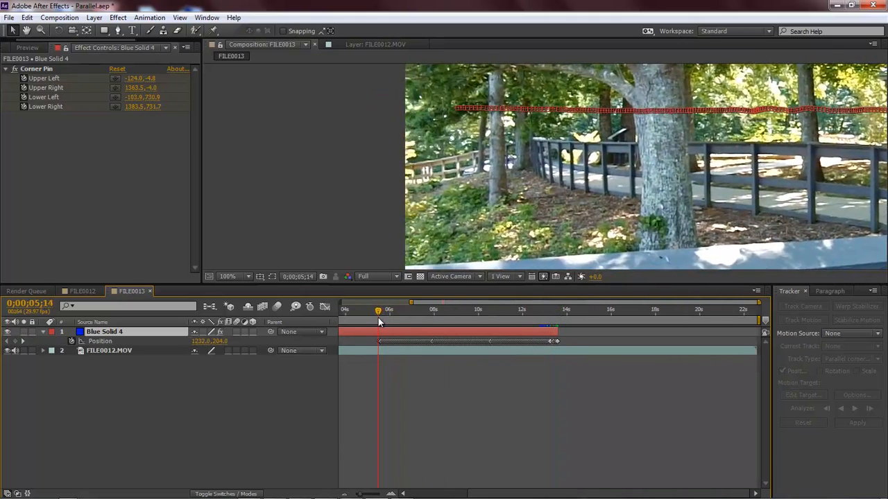
pyautogui.click(488, 310)
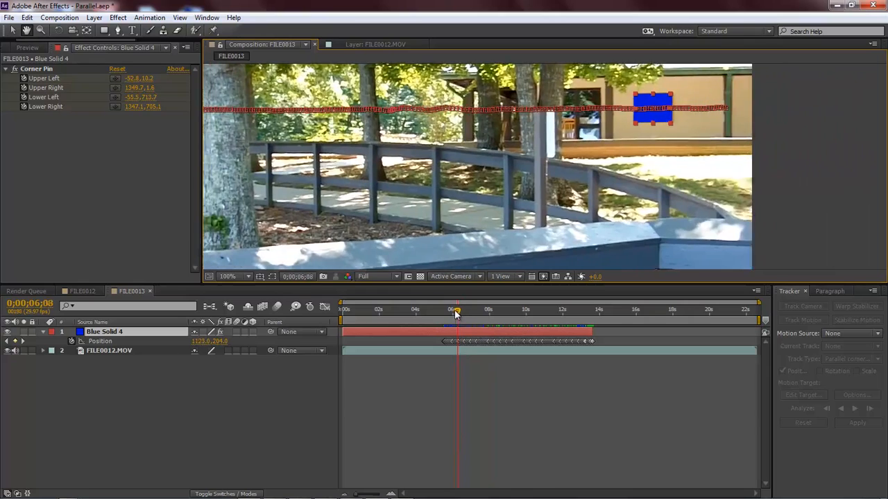
pyautogui.moveTo(456, 311); pyautogui.dragTo(444, 311)
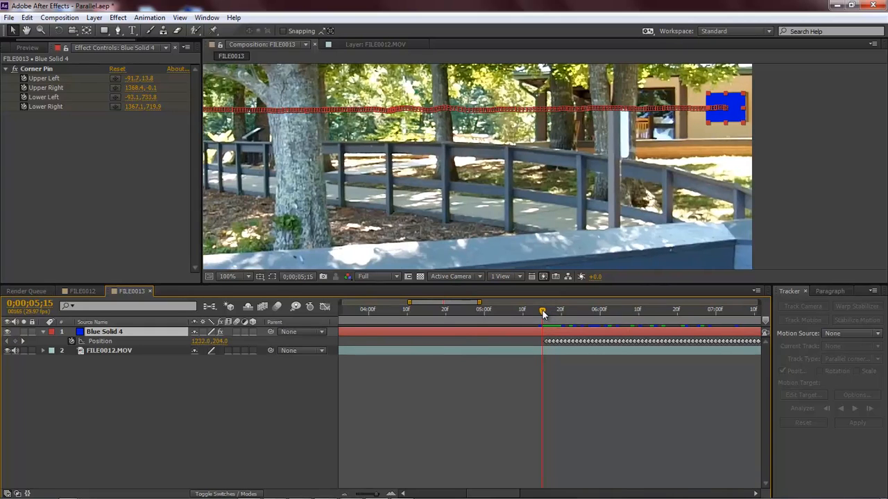
pyautogui.moveTo(544, 311); pyautogui.dragTo(530, 311)
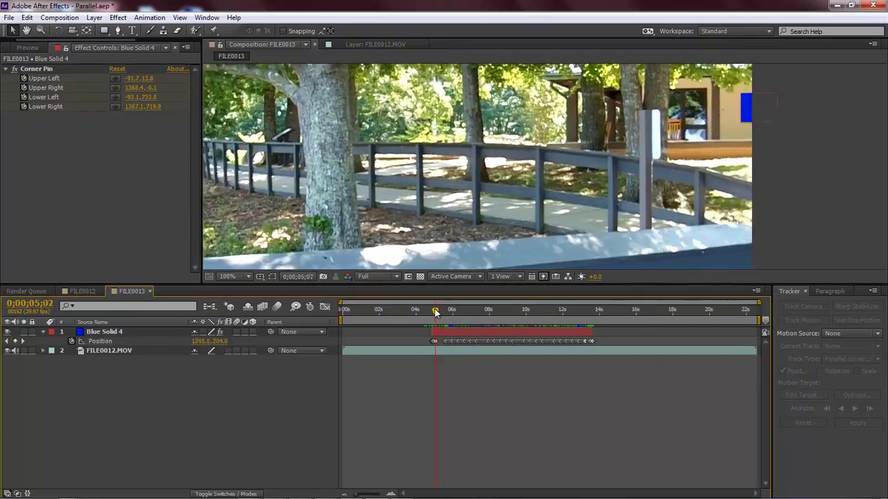
pyautogui.moveTo(436, 309); pyautogui.dragTo(486, 309)
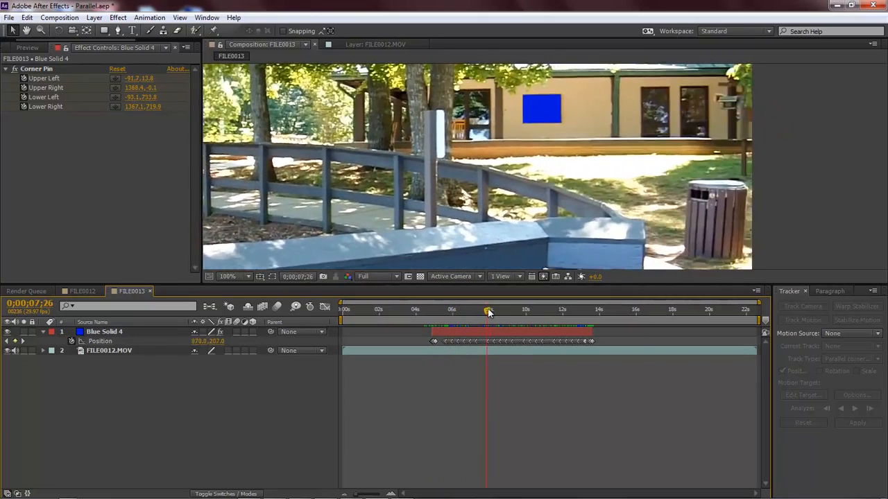
pyautogui.moveTo(489, 310); pyautogui.dragTo(541, 310)
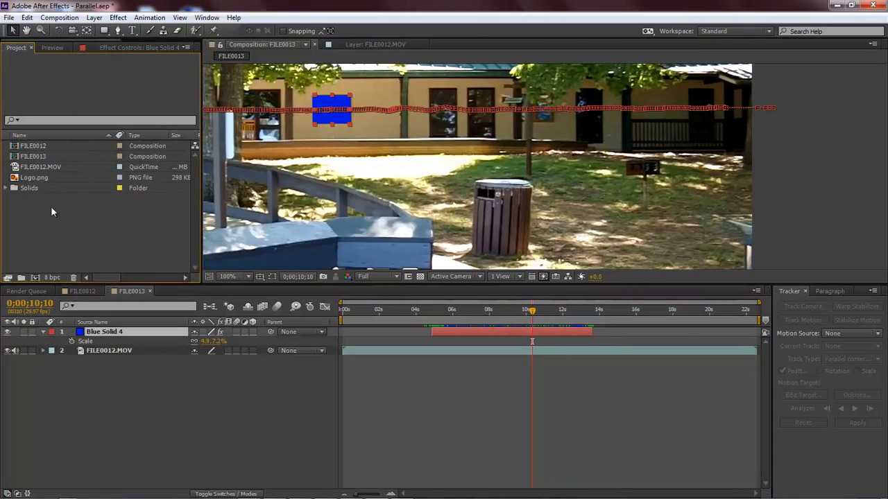
pyautogui.click(33, 177)
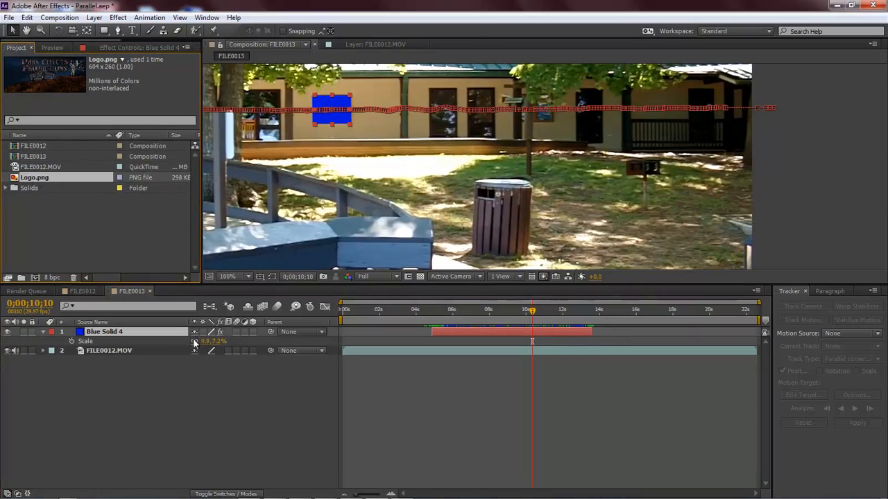
pyautogui.click(33, 178)
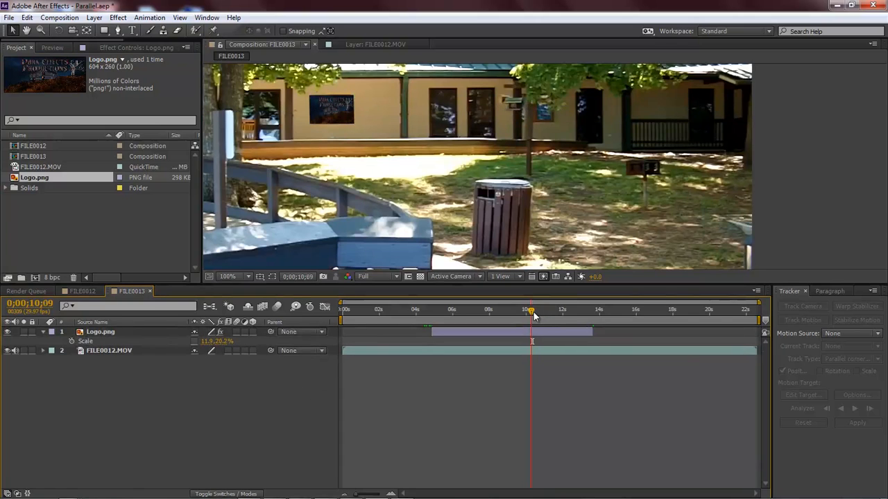
pyautogui.moveTo(529, 309); pyautogui.dragTo(447, 309)
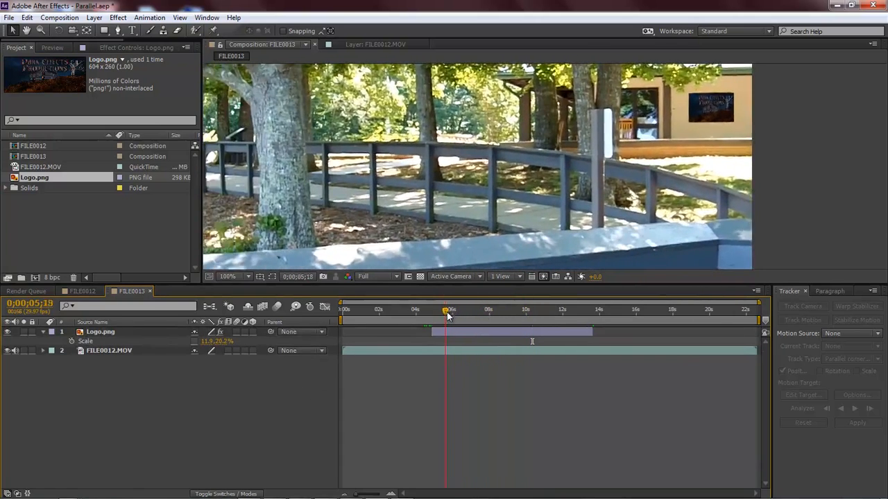
pyautogui.moveTo(447, 311); pyautogui.dragTo(436, 311)
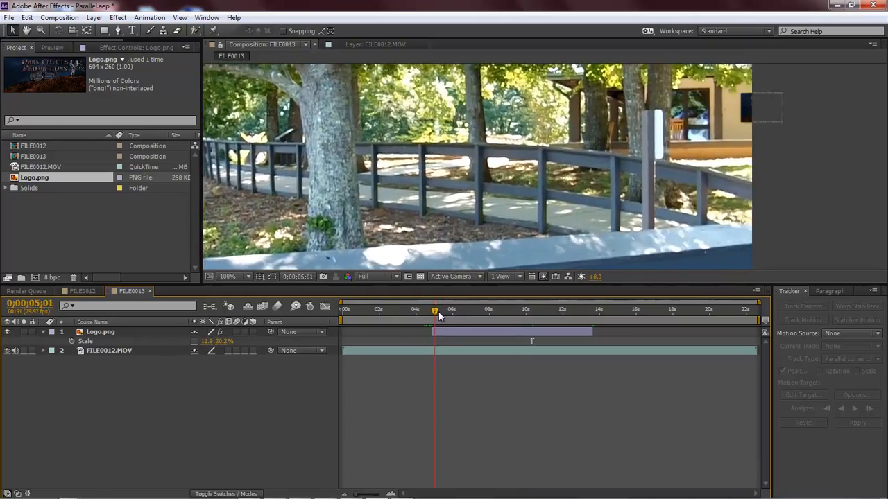
pyautogui.moveTo(436, 311); pyautogui.dragTo(500, 311)
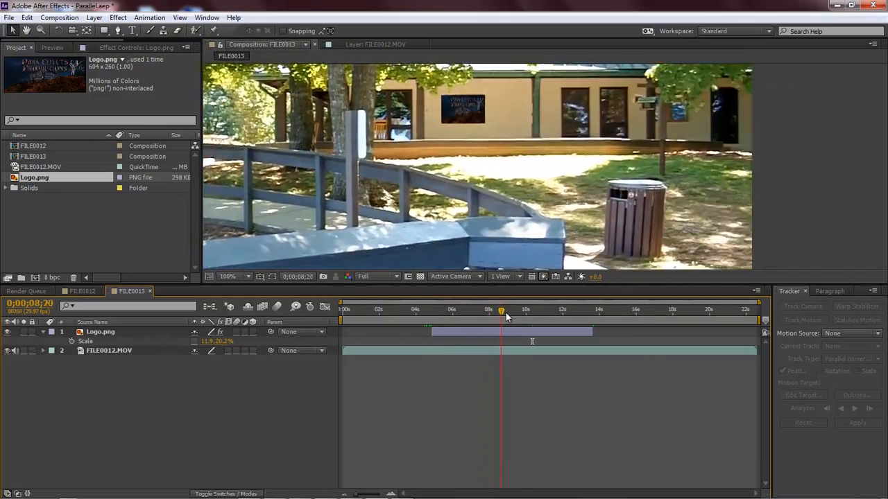
pyautogui.moveTo(501, 310); pyautogui.dragTo(546, 311)
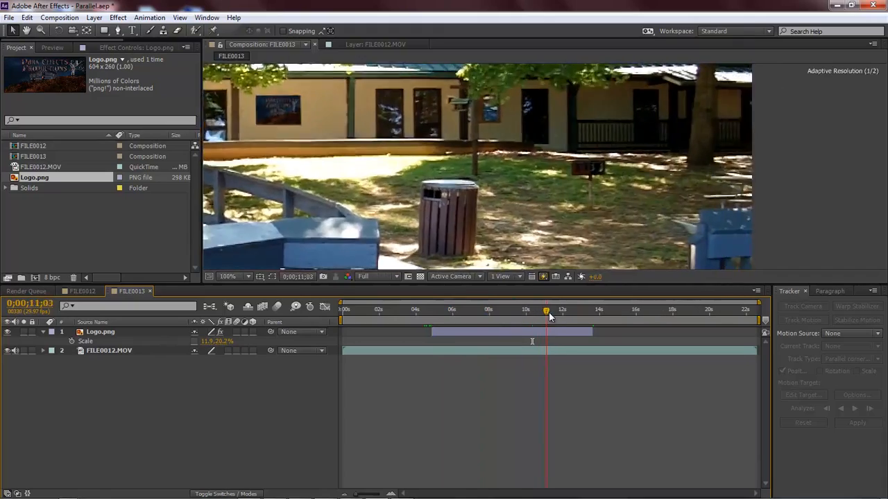
pyautogui.moveTo(546, 310); pyautogui.dragTo(563, 310)
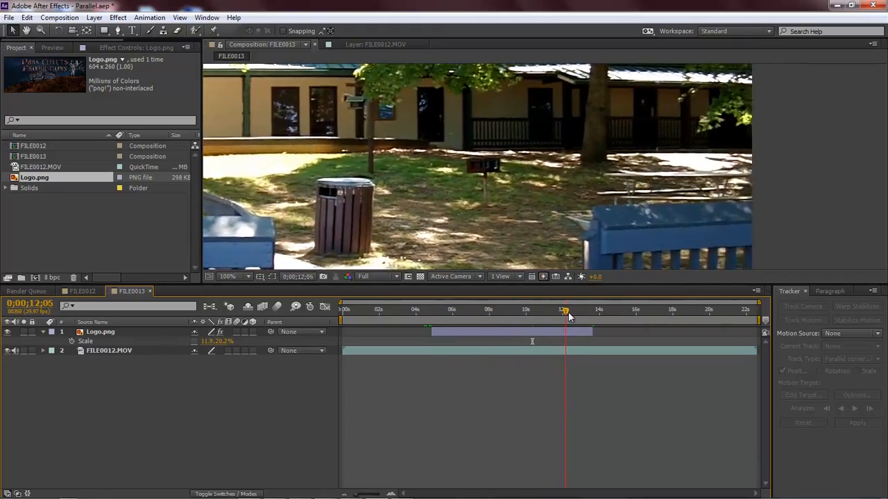
pyautogui.moveTo(563, 309); pyautogui.dragTo(487, 309)
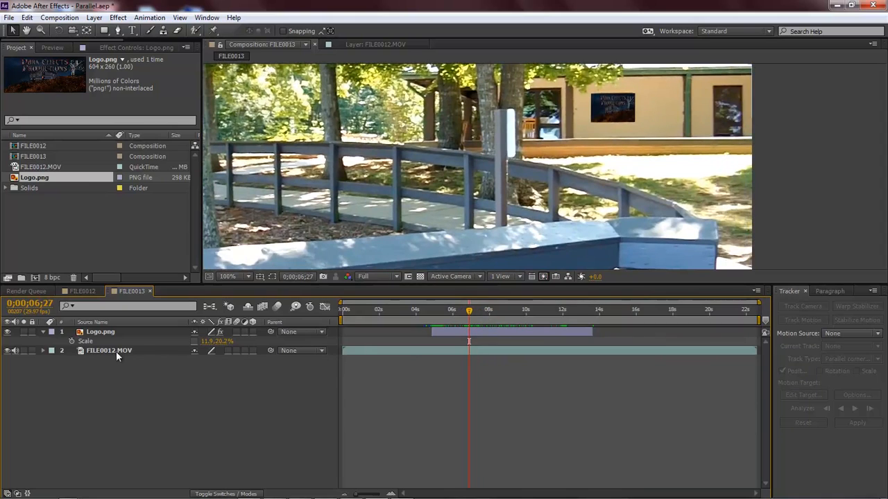
pyautogui.click(108, 350)
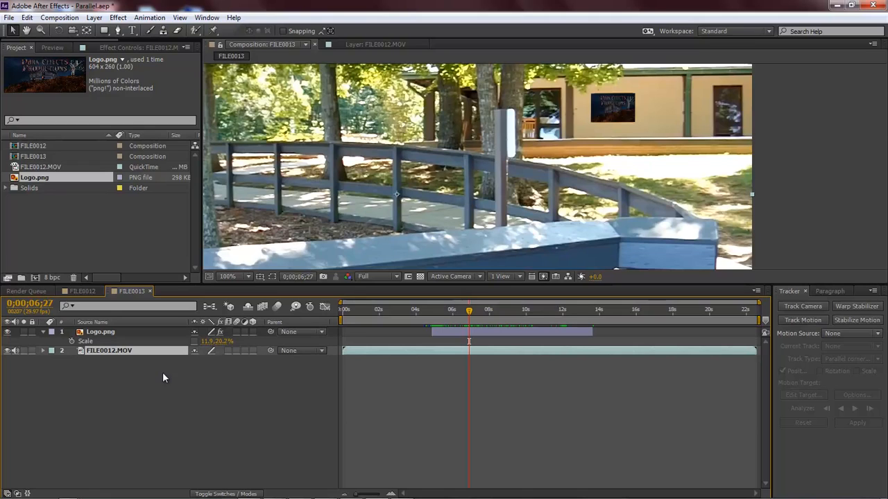
pyautogui.click(53, 350)
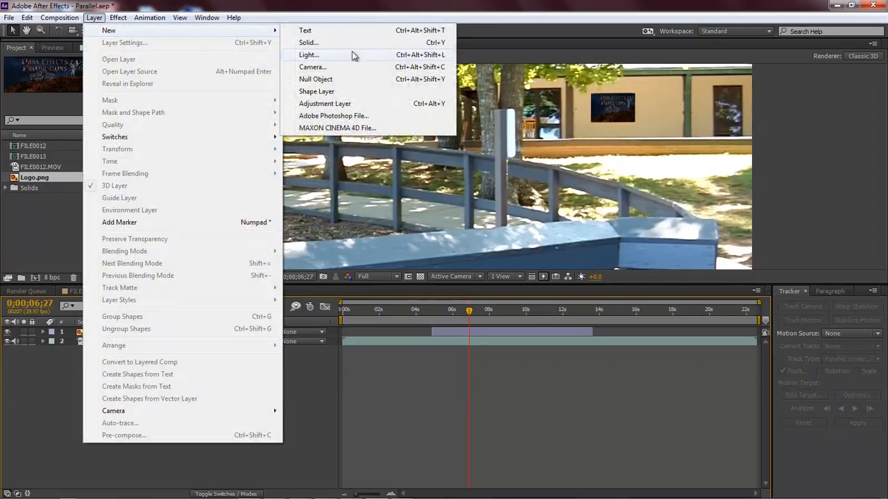
# Add a Camera 1 layer and a Null 5 object to the composition.
pyautogui.click(310, 67)
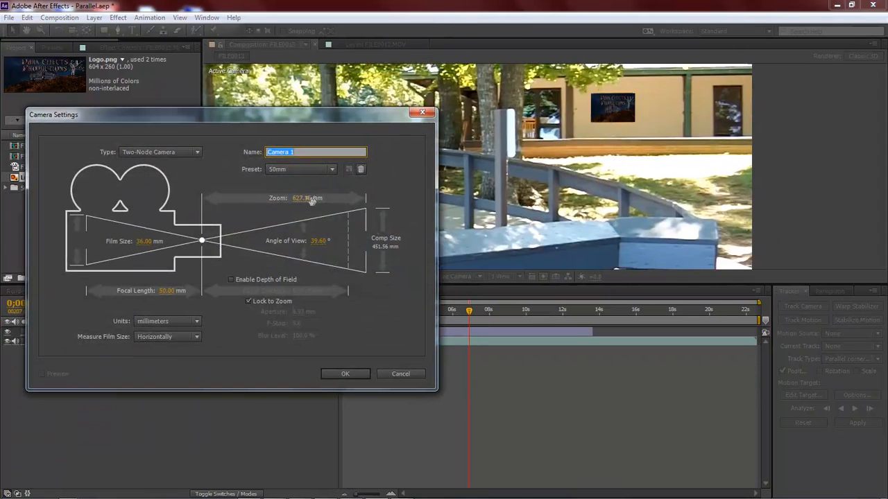
pyautogui.click(344, 374)
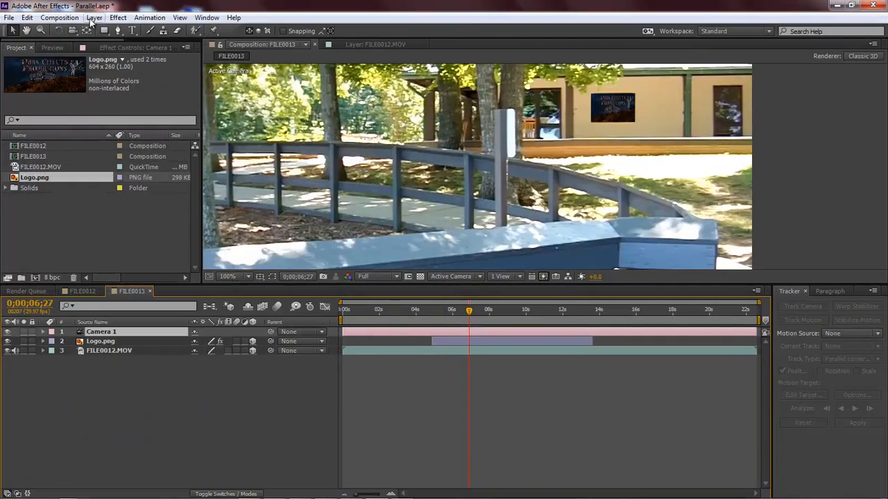
pyautogui.click(94, 17)
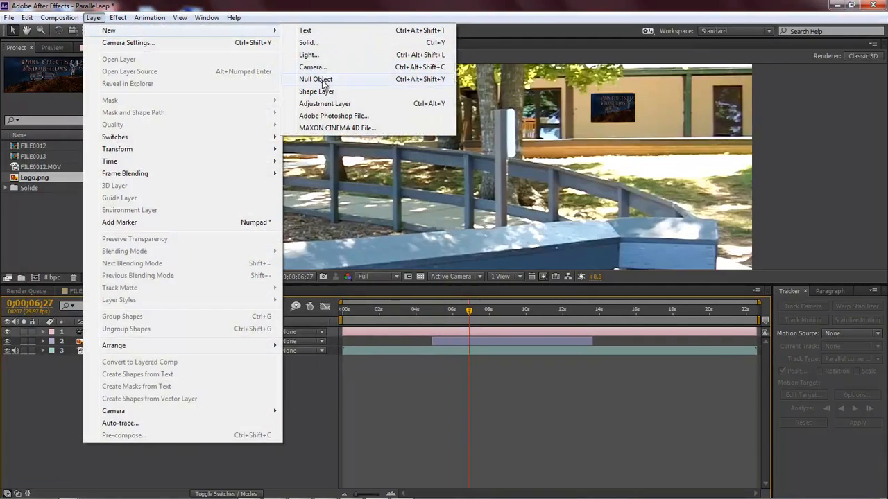
pyautogui.click(316, 79)
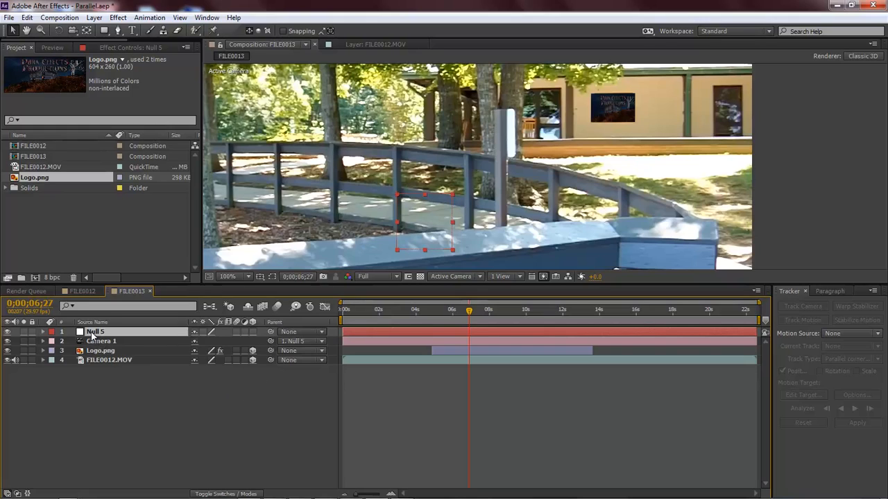
# Make Null 5 a 3D layer, show its Position and set the first keyframe at the move's start.
pyautogui.click(45, 331)
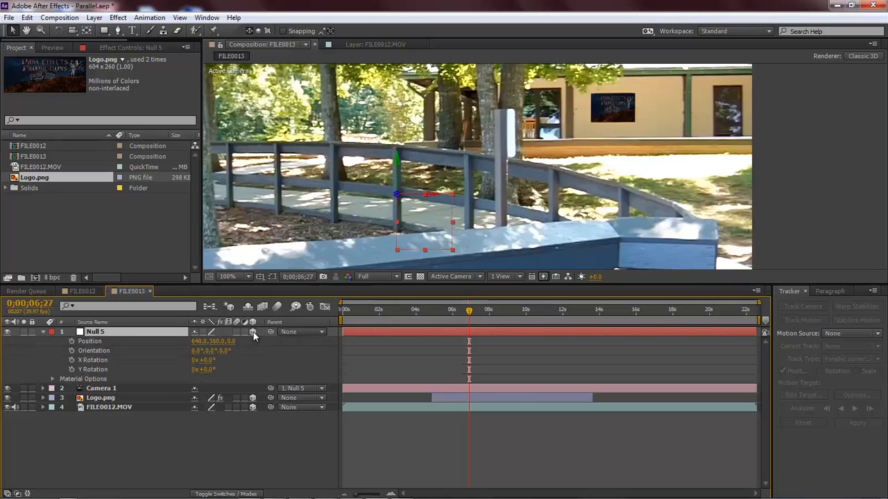
pyautogui.click(53, 342)
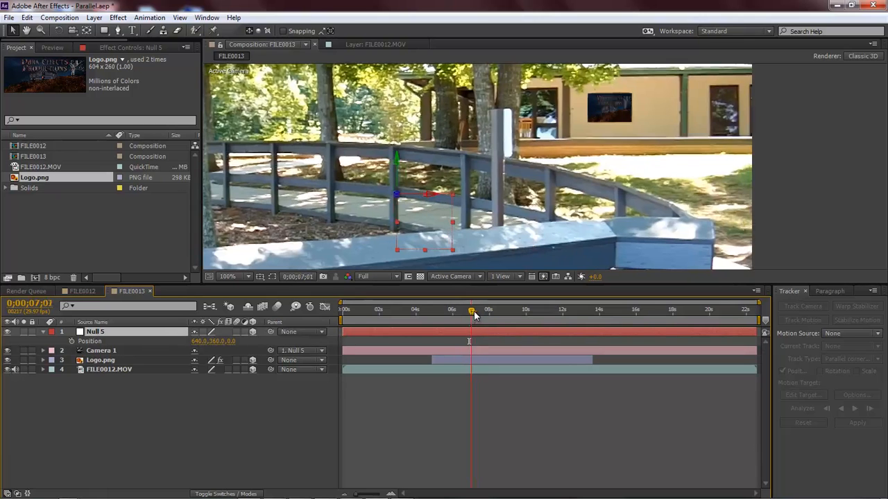
pyautogui.moveTo(472, 309); pyautogui.dragTo(462, 309)
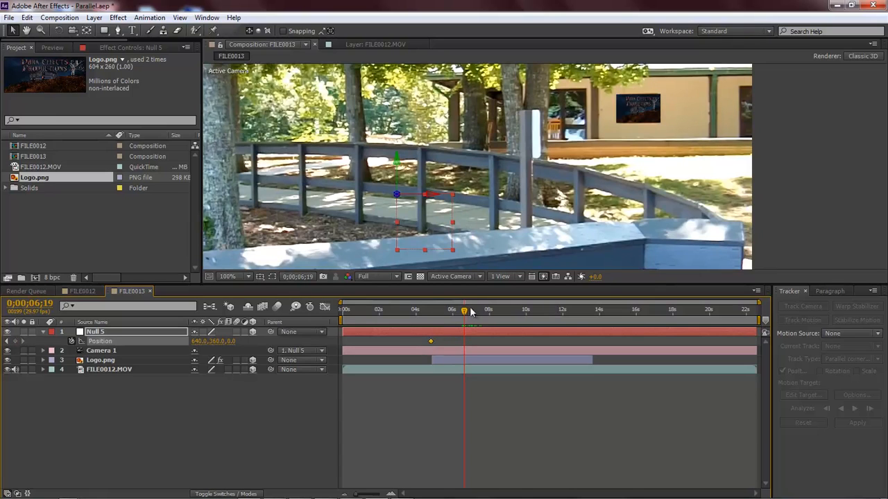
pyautogui.moveTo(464, 310); pyautogui.dragTo(463, 311)
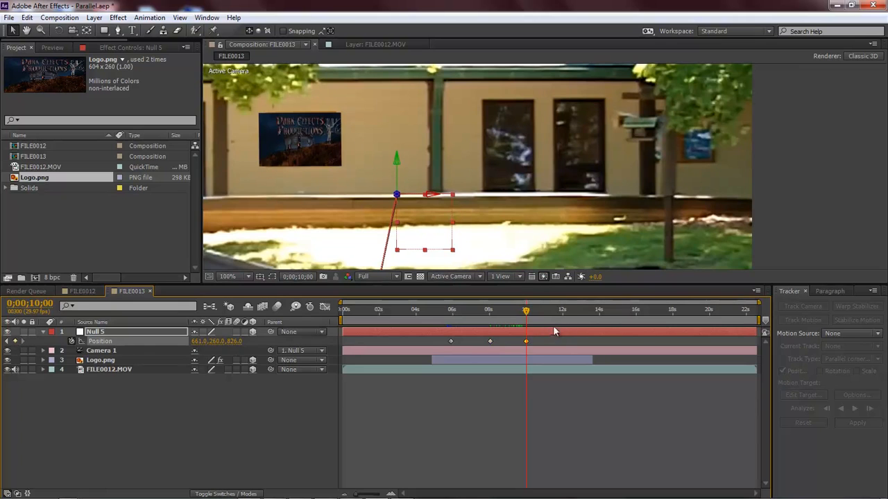
# Add later Position keyframes on the null so the camera pushes in toward the logo.
pyautogui.moveTo(525, 311); pyautogui.dragTo(562, 311)
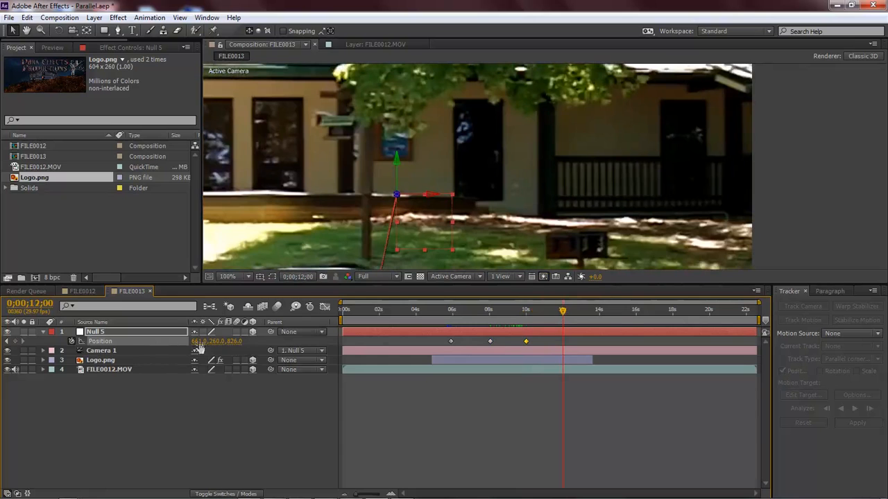
pyautogui.click(451, 310)
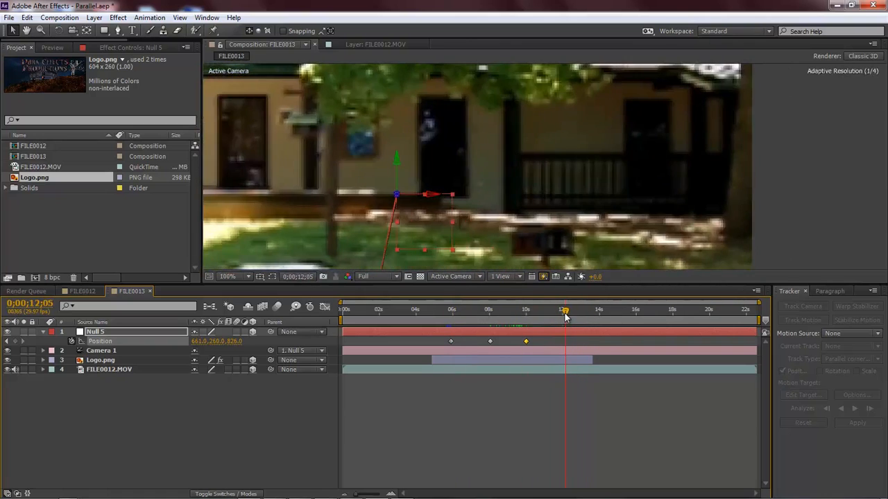
pyautogui.moveTo(563, 309); pyautogui.dragTo(562, 309)
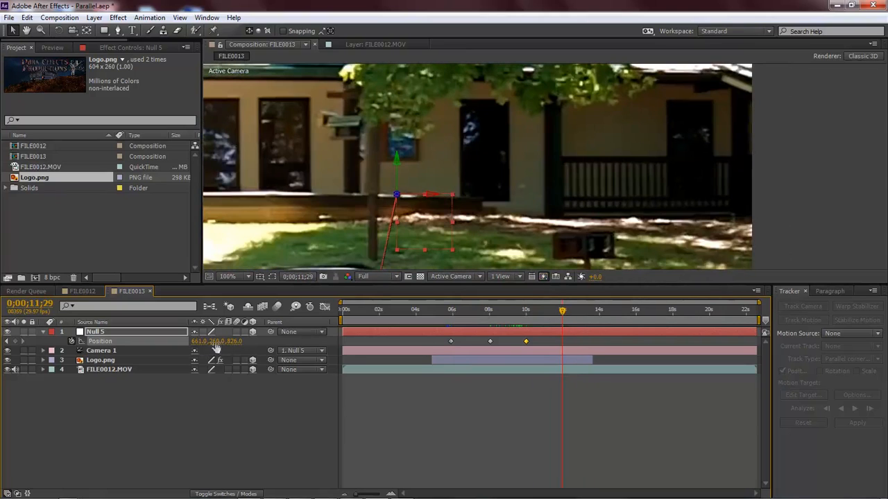
pyautogui.doubleClick(217, 341)
pyautogui.write('0')
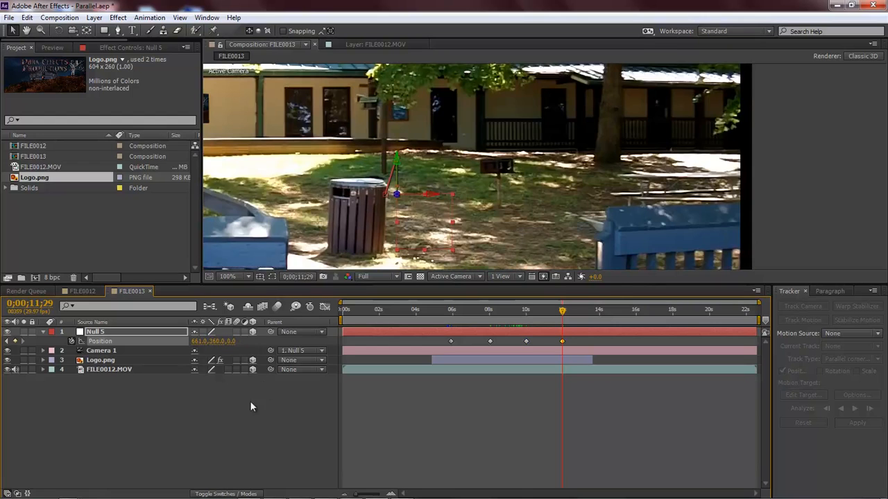
pyautogui.moveTo(627, 146)
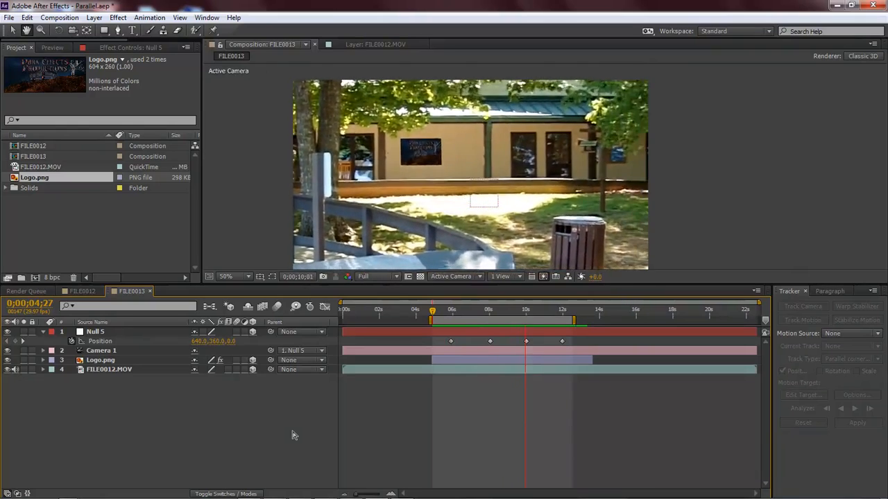
# Set the work area around the keyframes and RAM-preview the camera move.
pyautogui.click(538, 308)
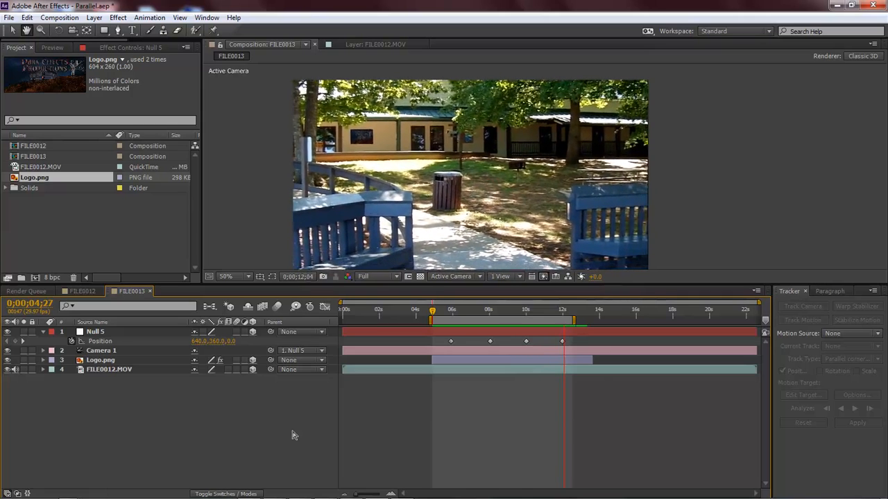
pyautogui.click(571, 310)
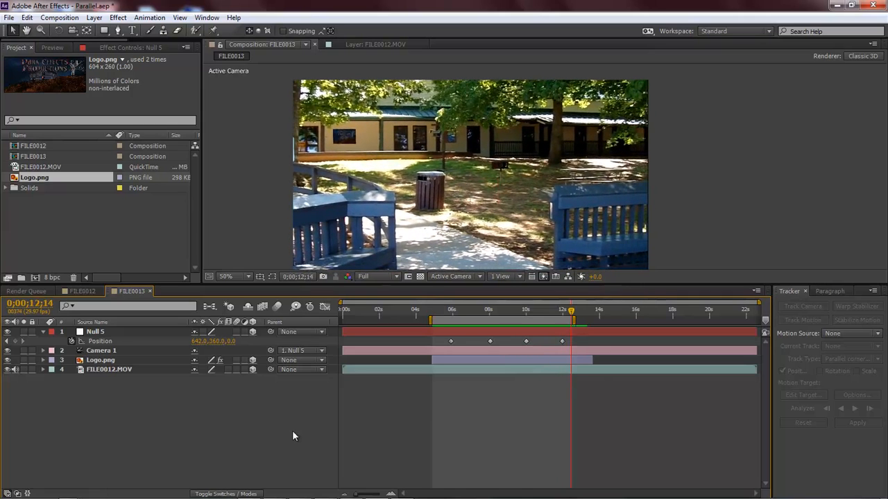